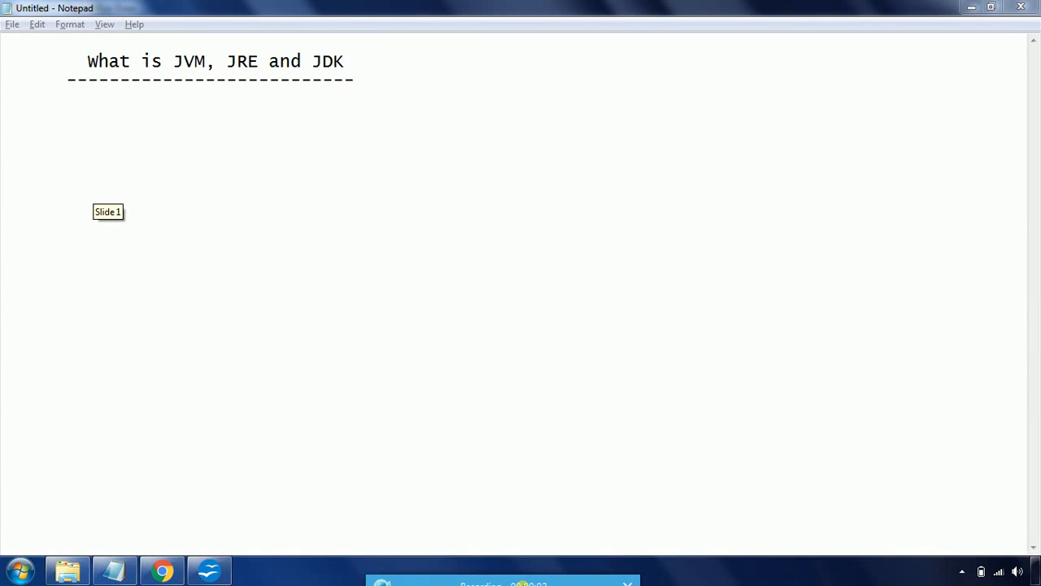
pyautogui.moveTo(442, 324)
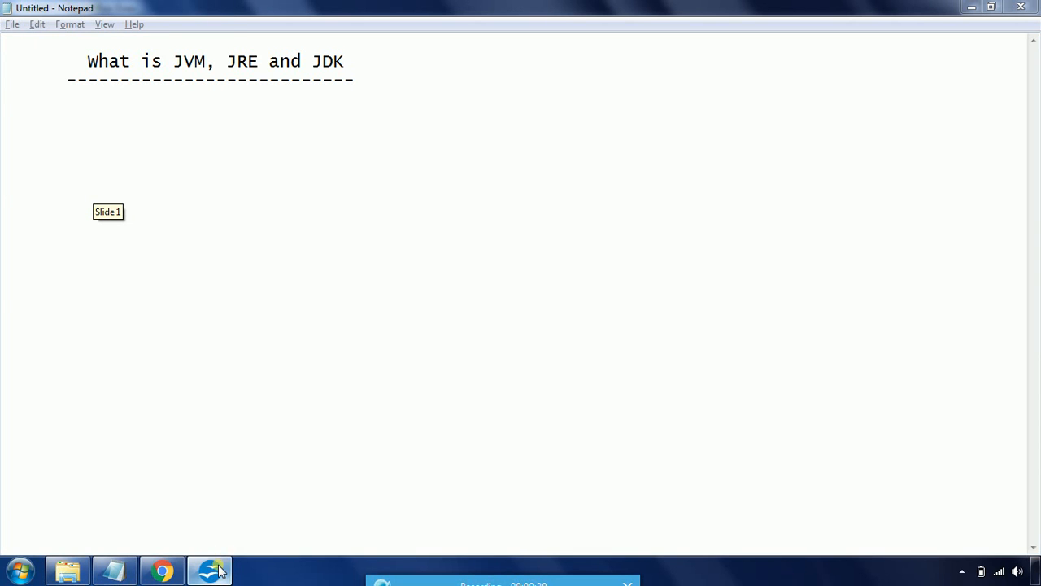
pyautogui.click(210, 569)
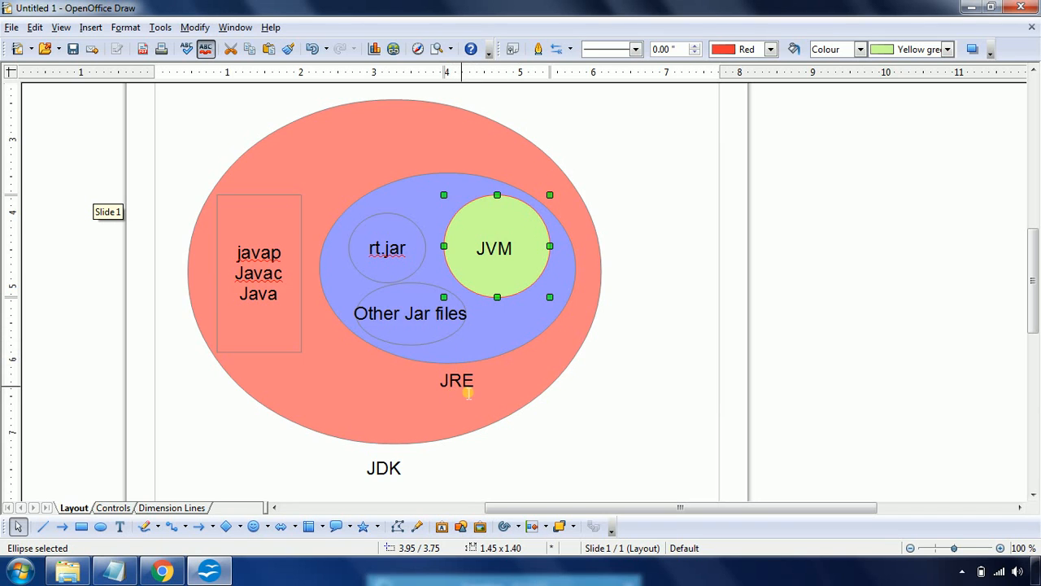
pyautogui.doubleClick(456, 380)
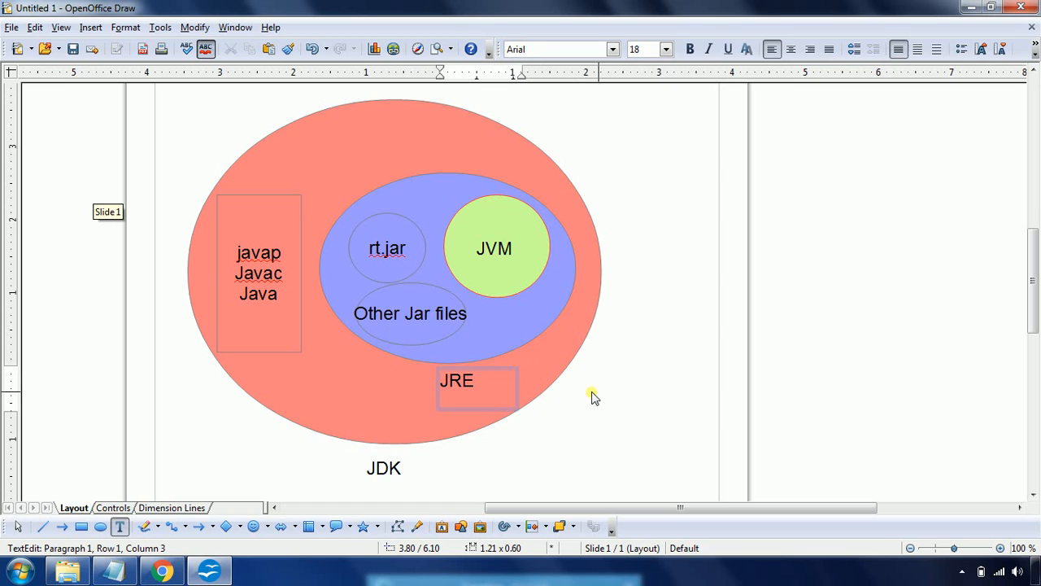
pyautogui.moveTo(552, 364)
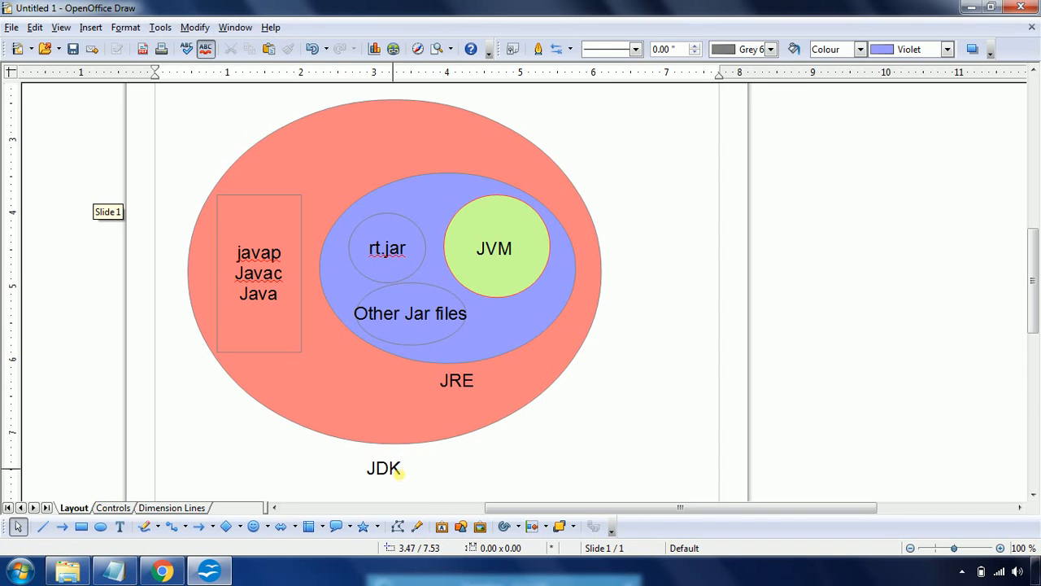
pyautogui.moveTo(393, 479)
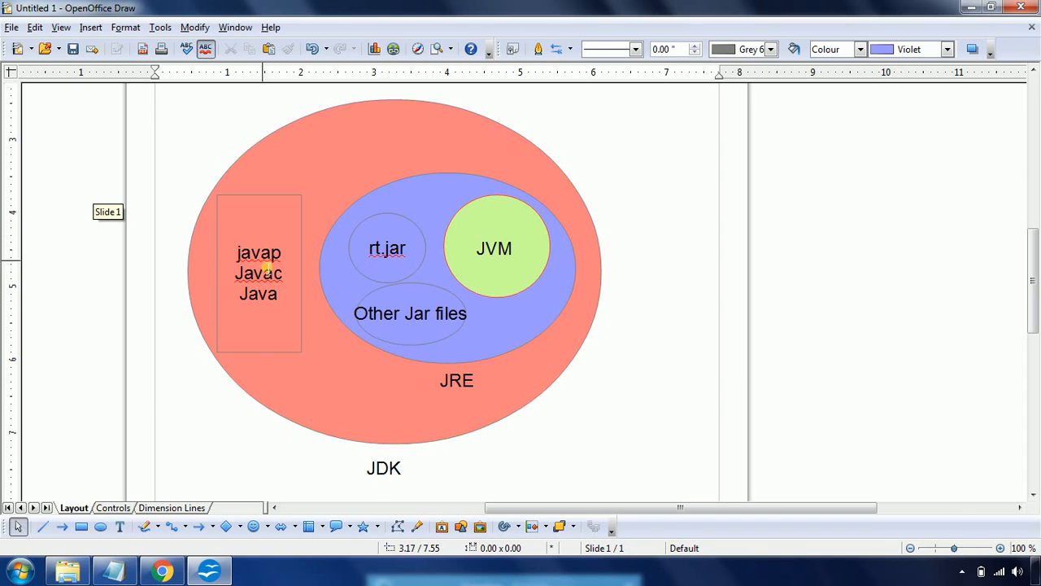
pyautogui.moveTo(262, 297)
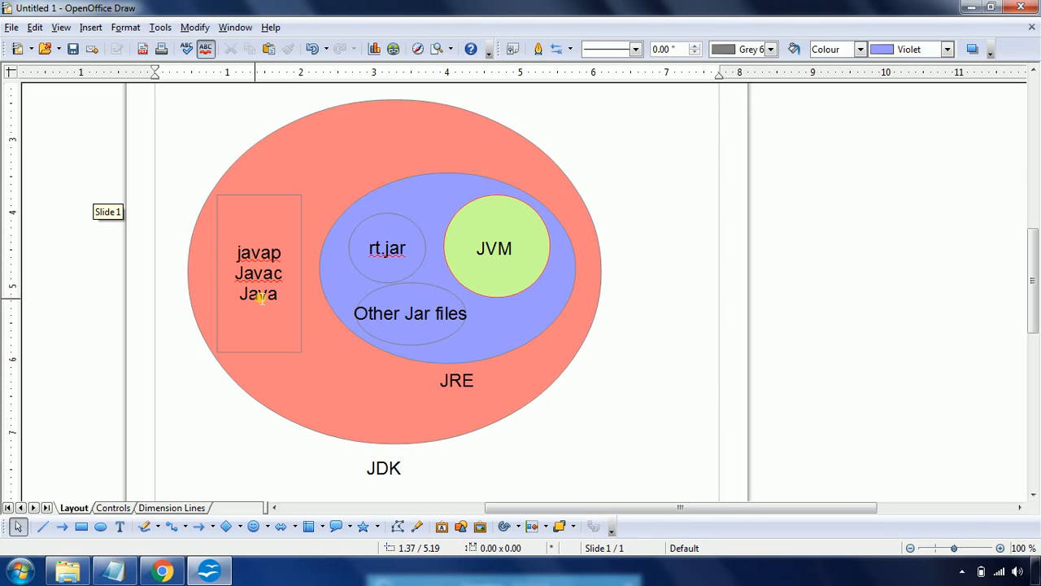
pyautogui.moveTo(286, 253)
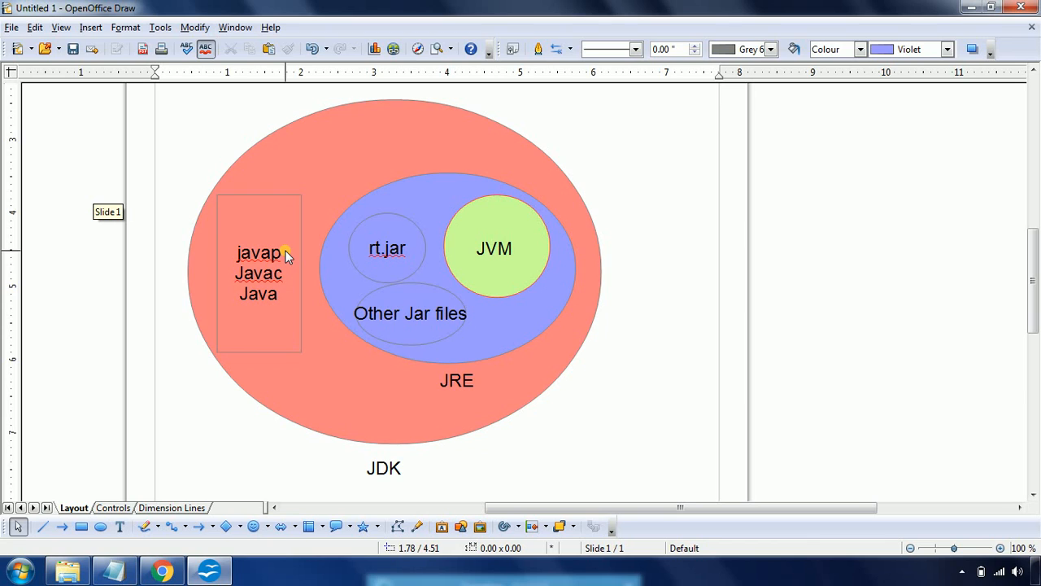
pyautogui.moveTo(455, 126)
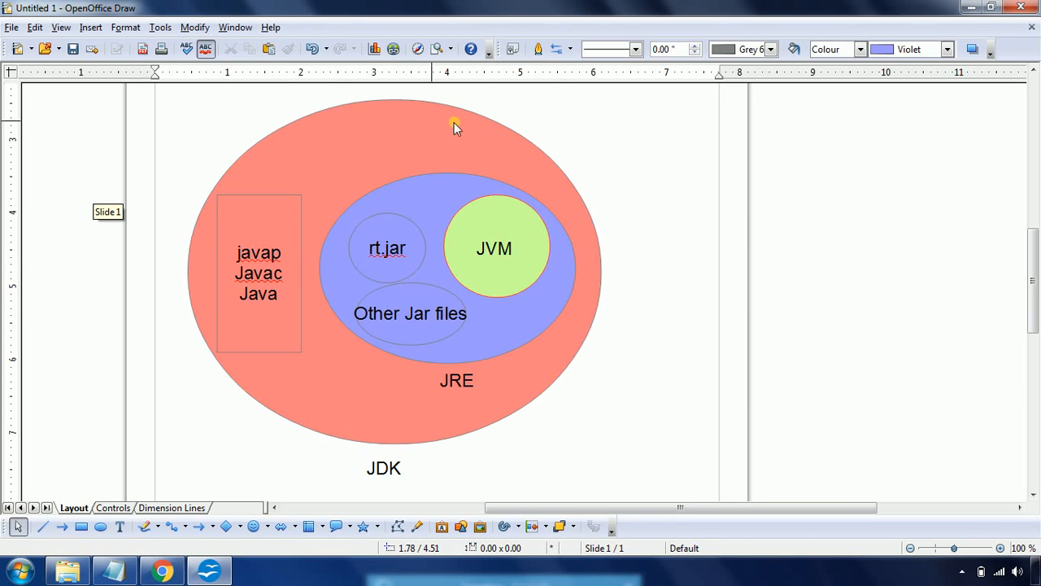
pyautogui.moveTo(455, 397)
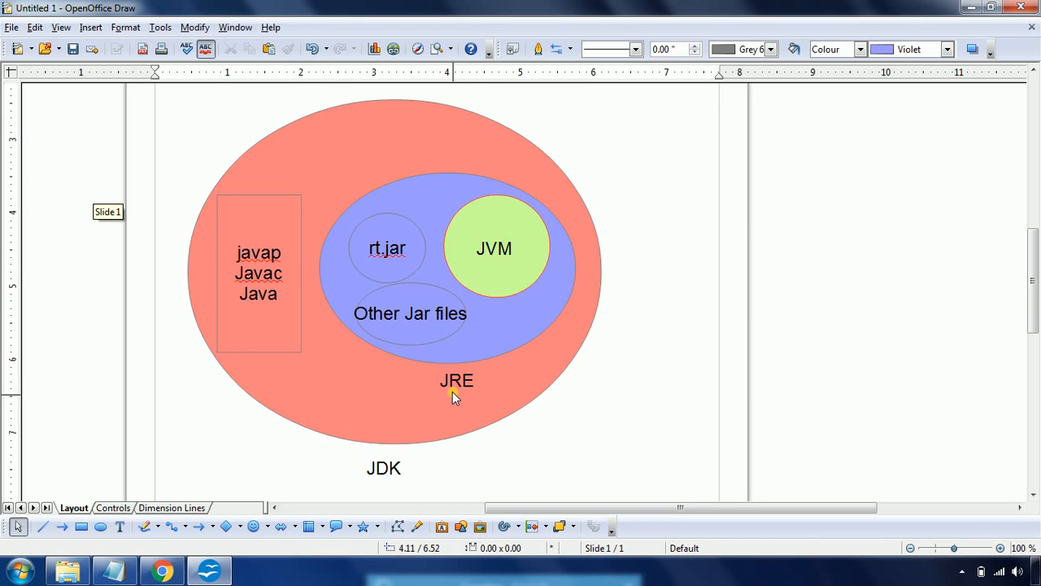